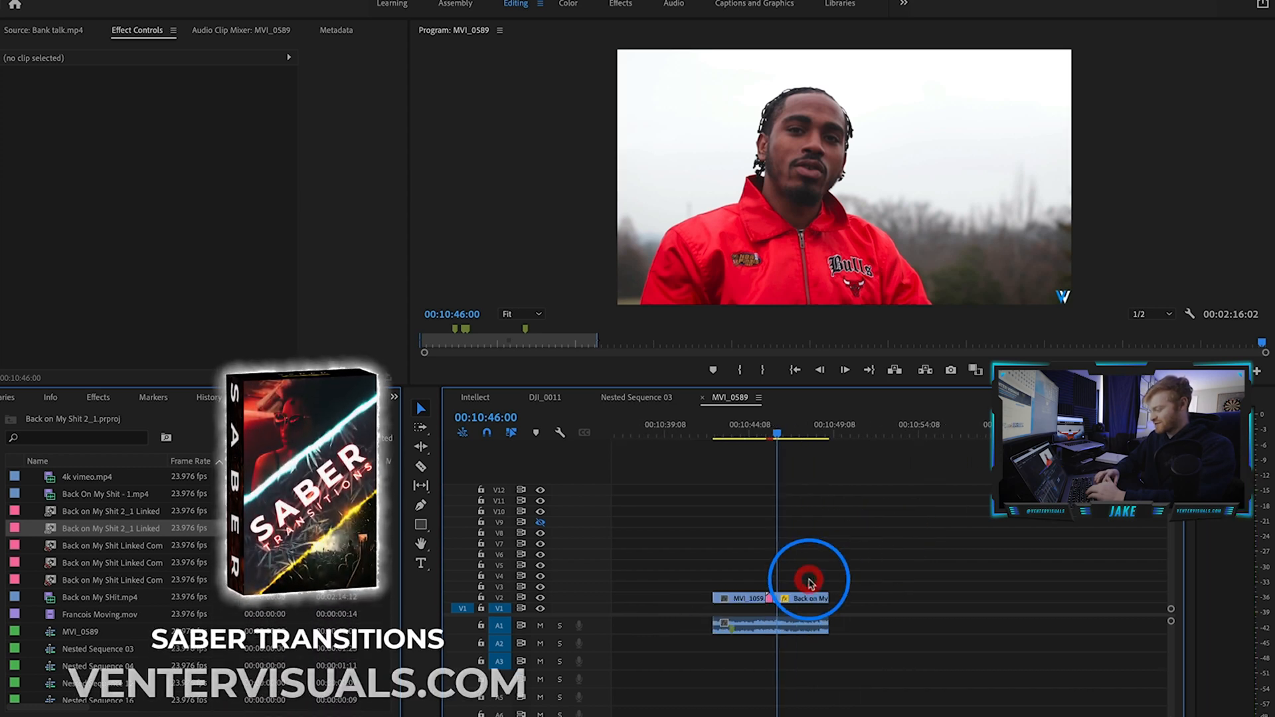
Scrub to the cut and bring up options on the nested transition clip to replace it with an After Effects composition
left_click_drag(809, 599, 939, 599)
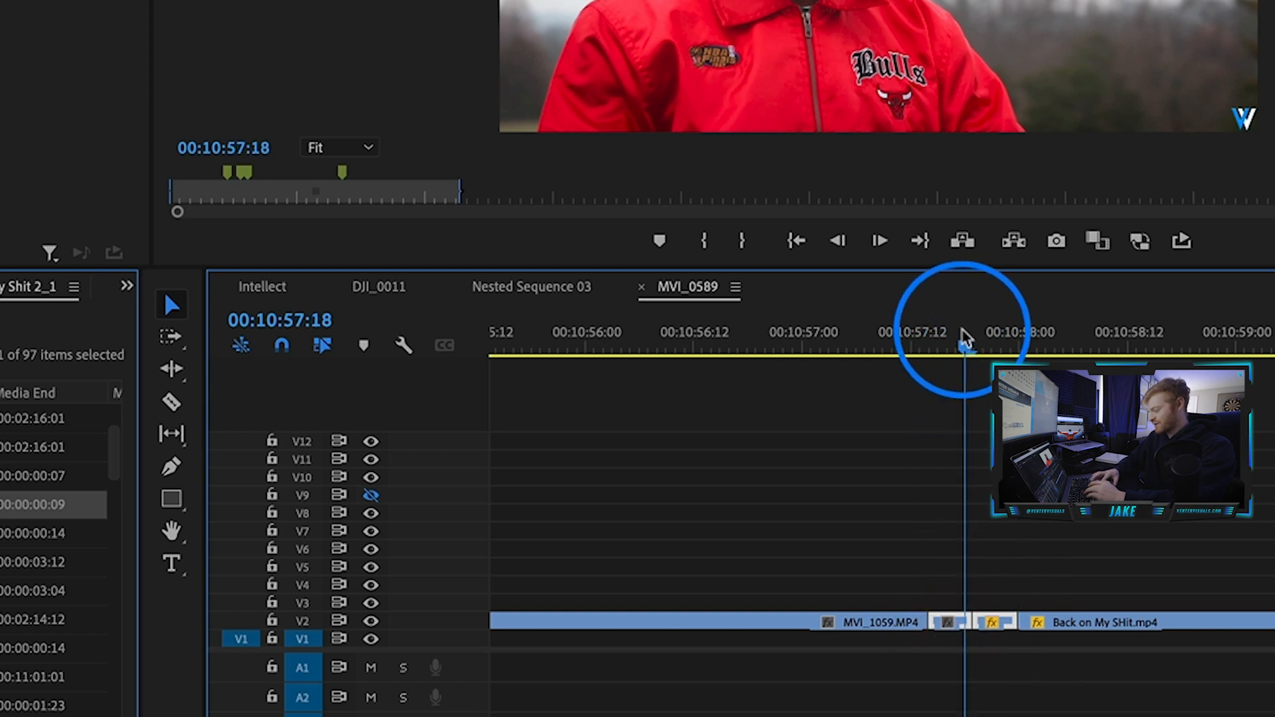
right_click(991, 624)
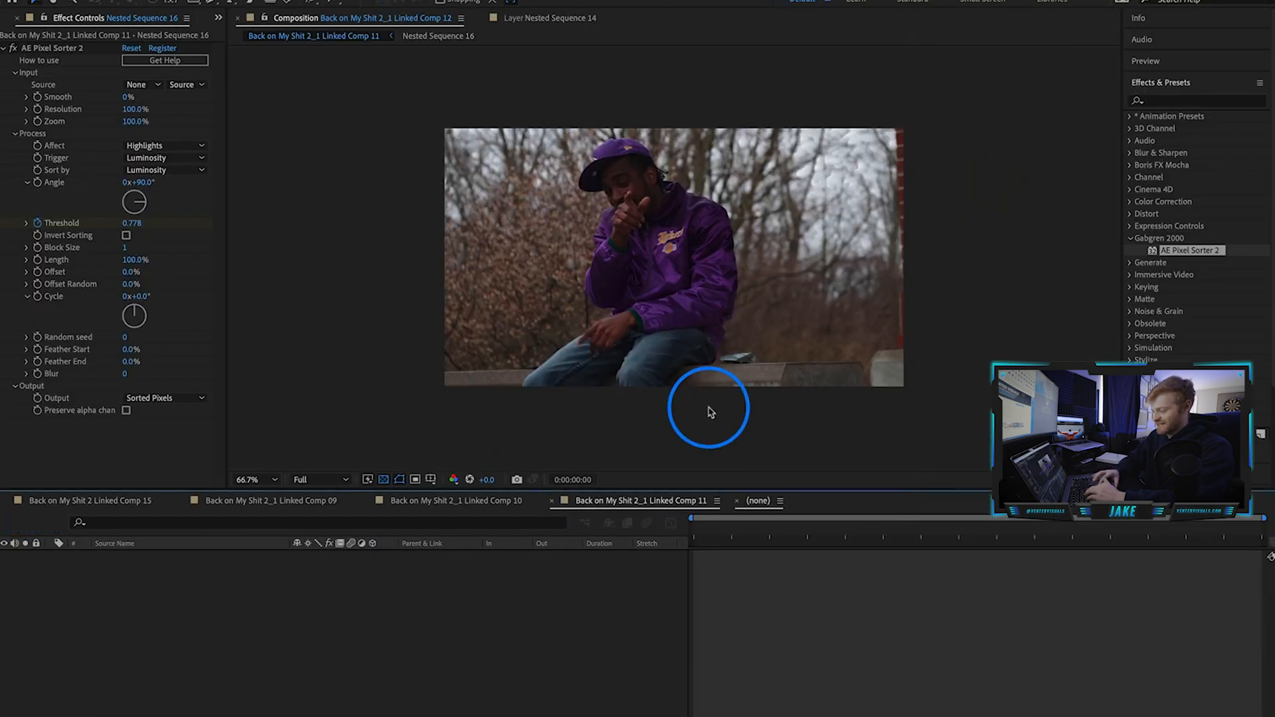
Apply AE Pixel Sorter 2 to the layer in the newest linked composition
left_click(821, 500)
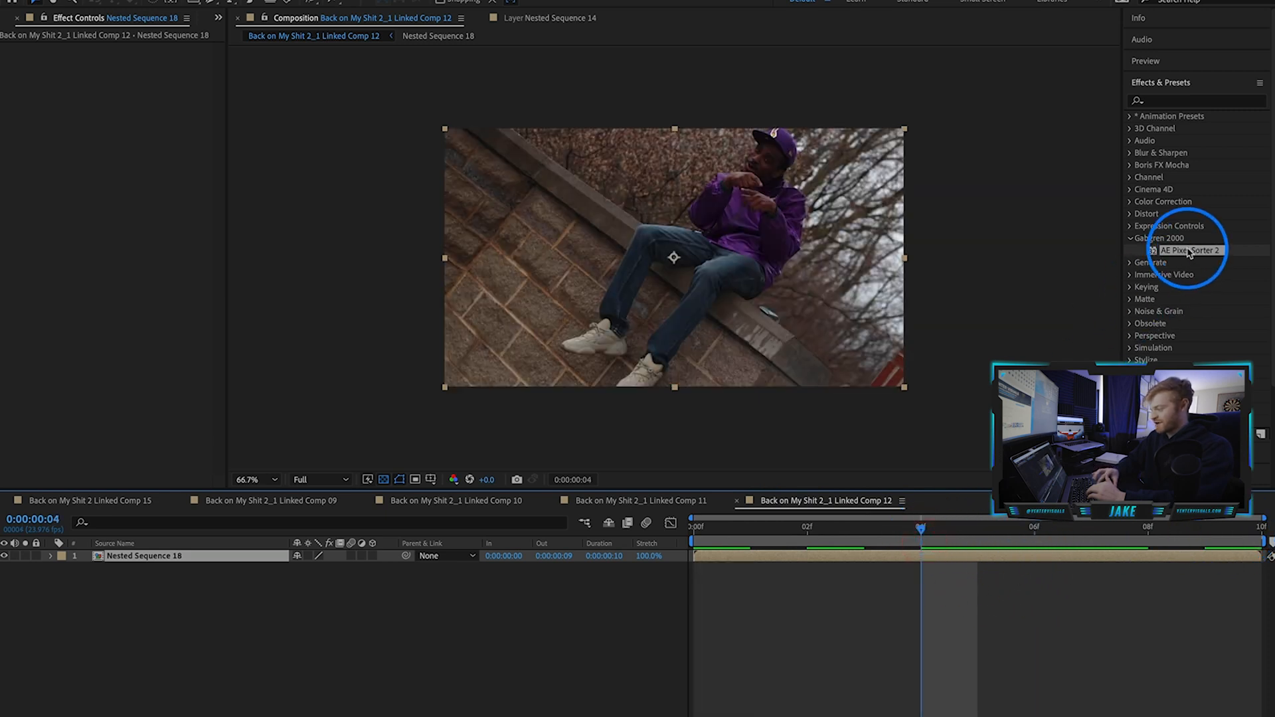
double_click(1190, 251)
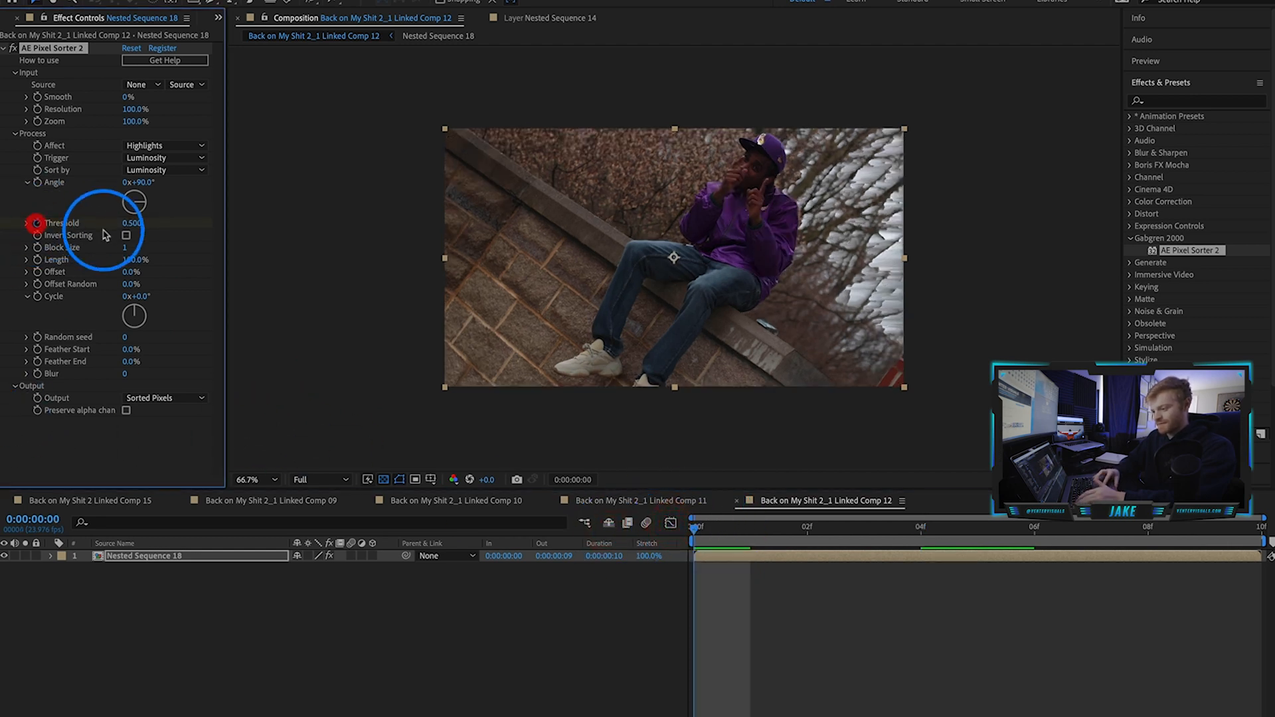
Keyframe Threshold from a low start through a midway value up to full, then scrub the transition to preview it
left_click_drag(133, 223, 143, 223)
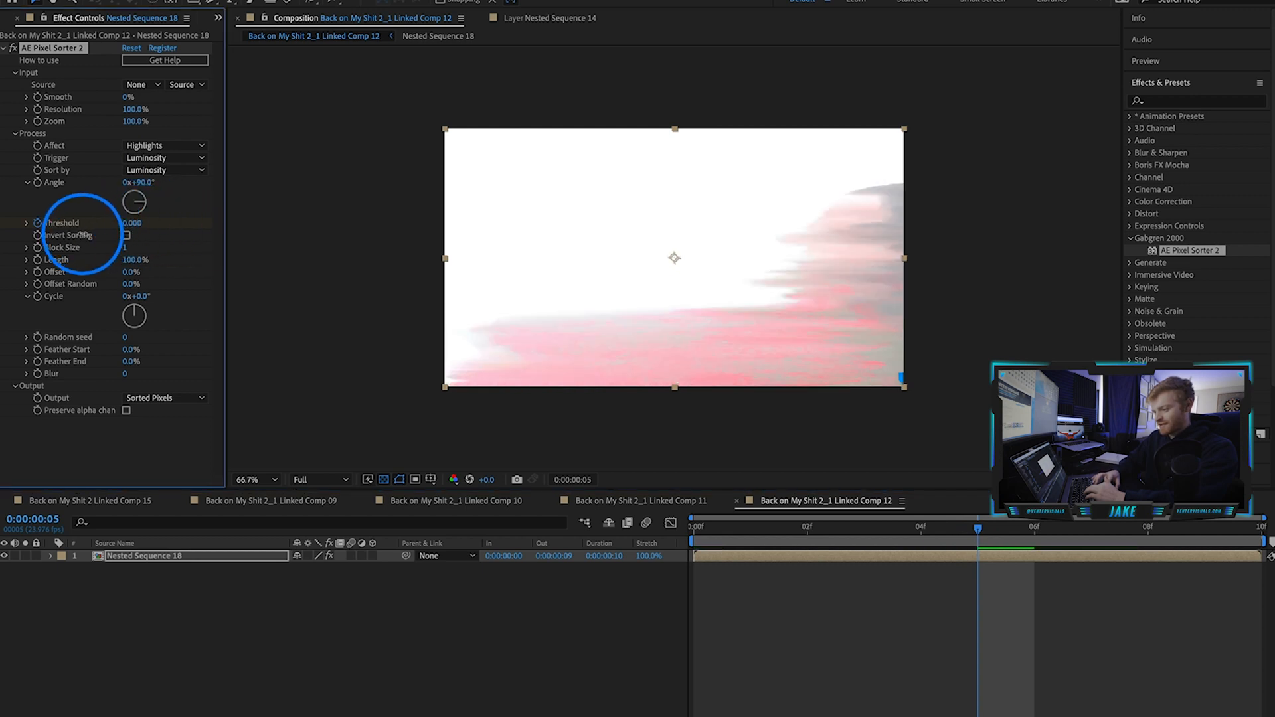
left_click_drag(132, 222, 134, 222)
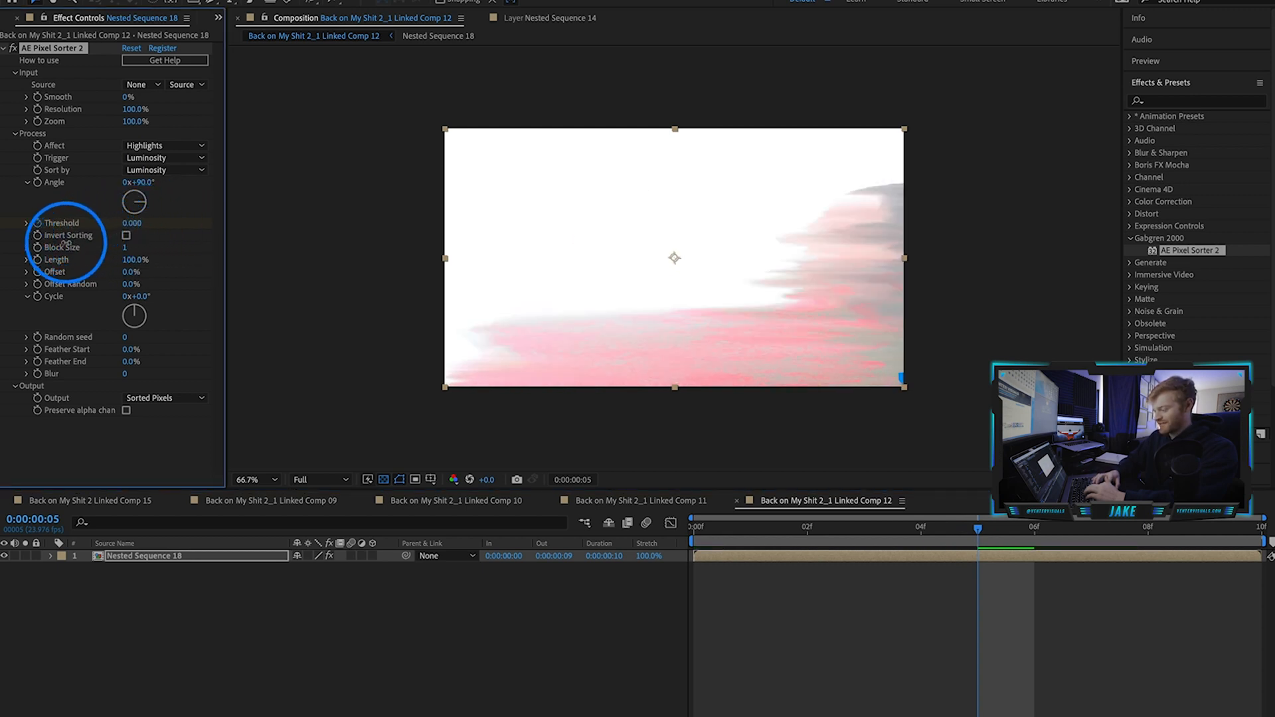
left_click_drag(132, 223, 150, 223)
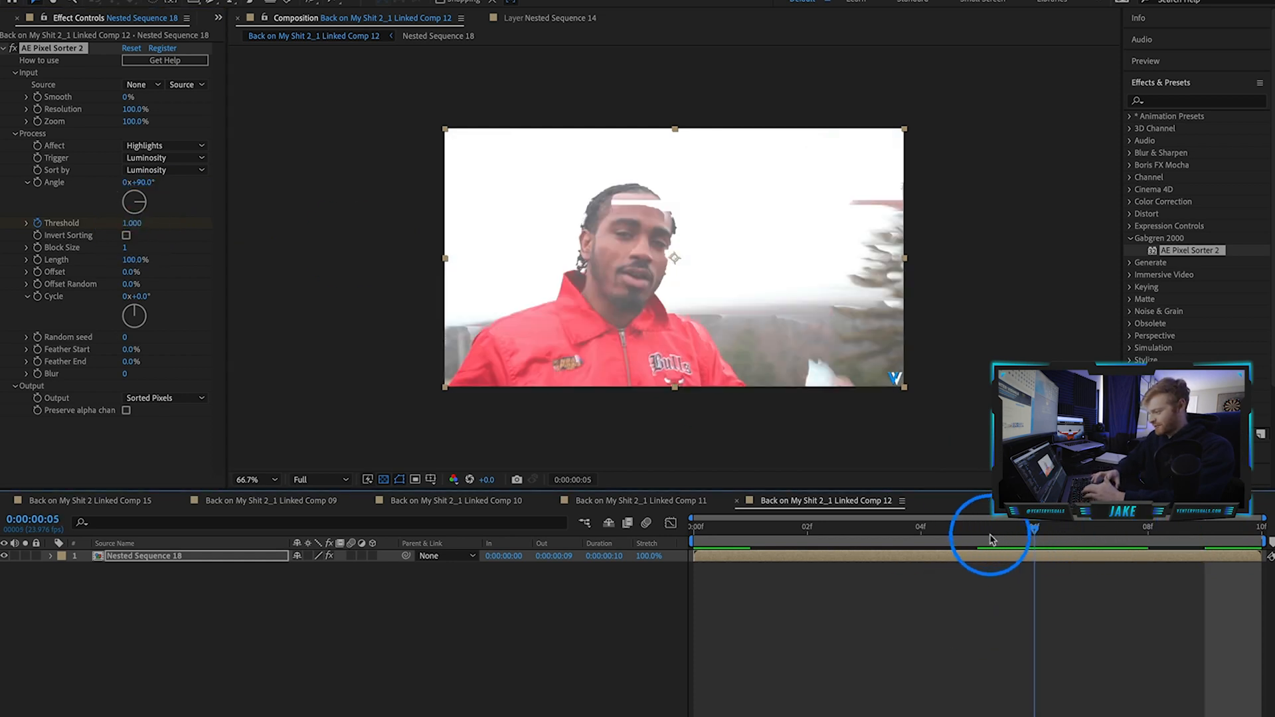
left_click_drag(1012, 536, 976, 537)
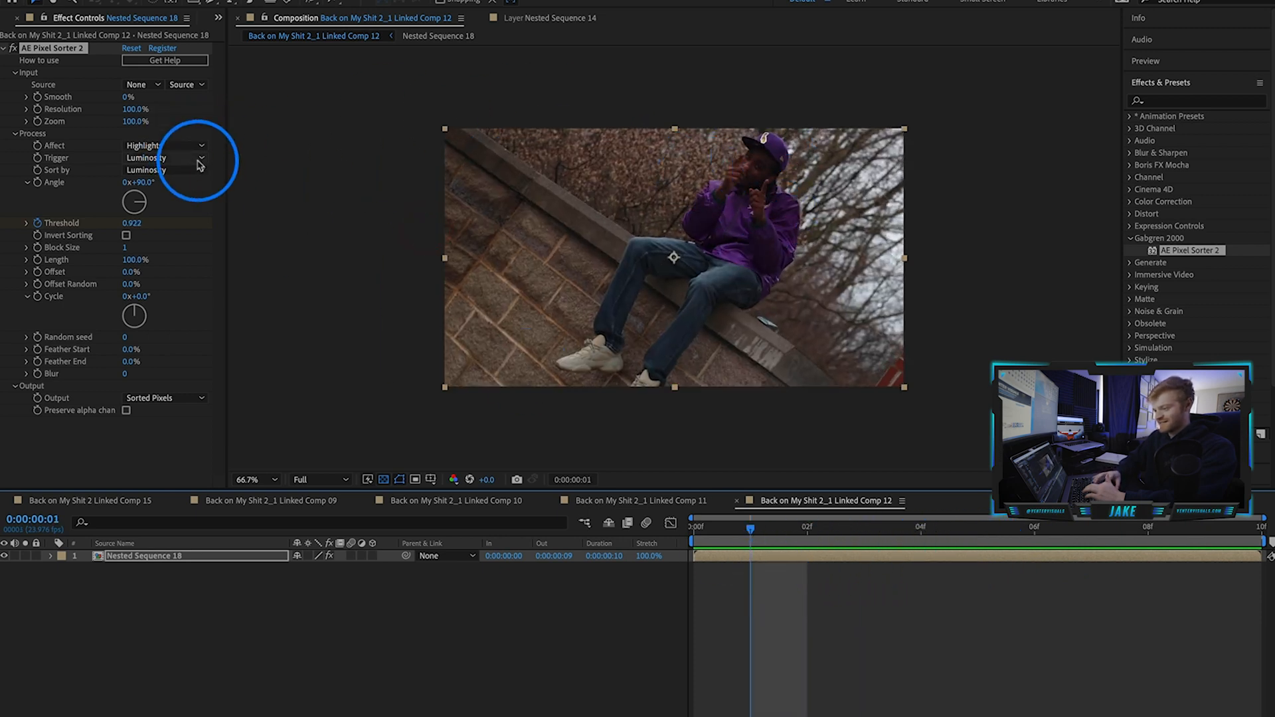
Set Affect to Shadows and reveal the Nested Sequence 18 layer's Pixel Sorter Threshold keyframes up to the final one
left_click(162, 145)
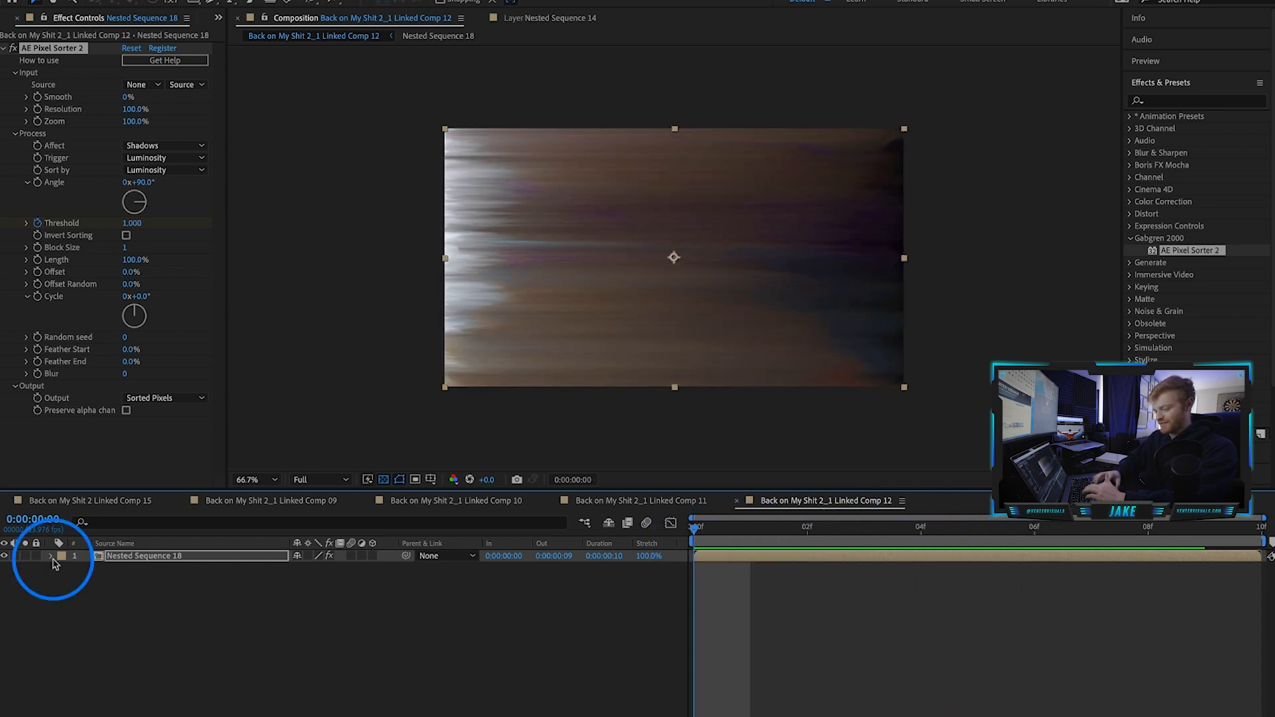
left_click(52, 556)
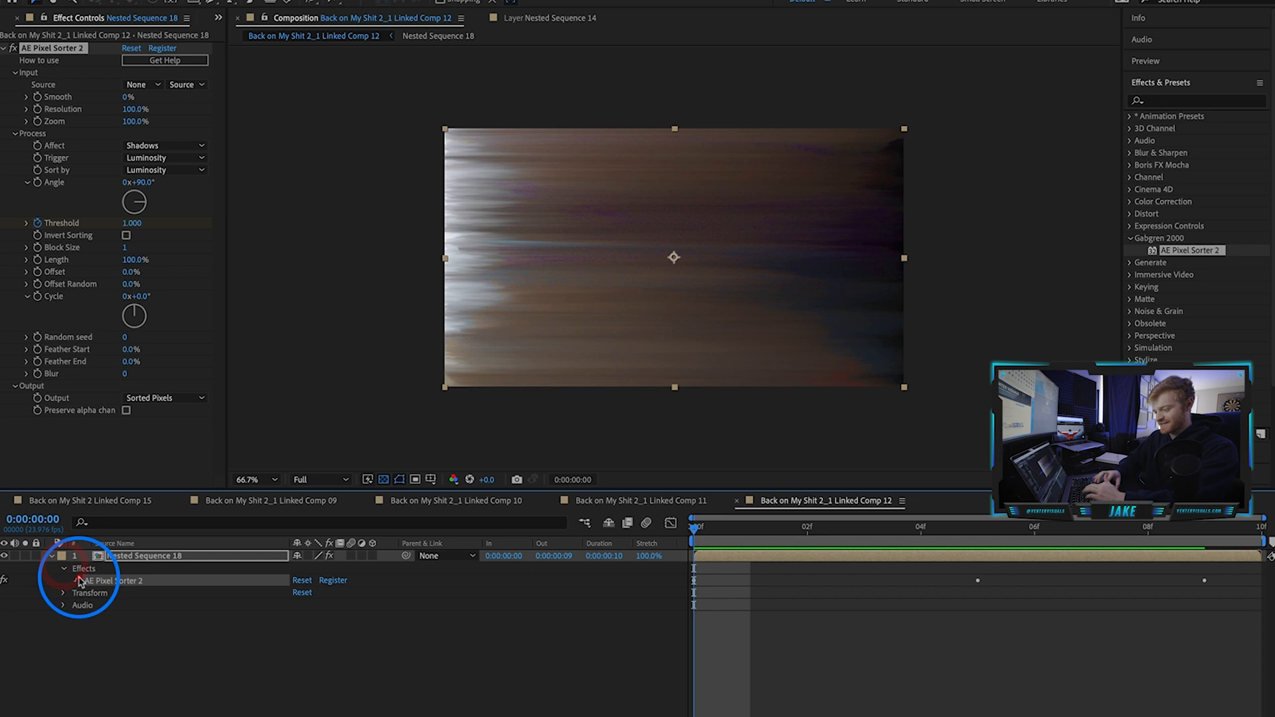
left_click(74, 580)
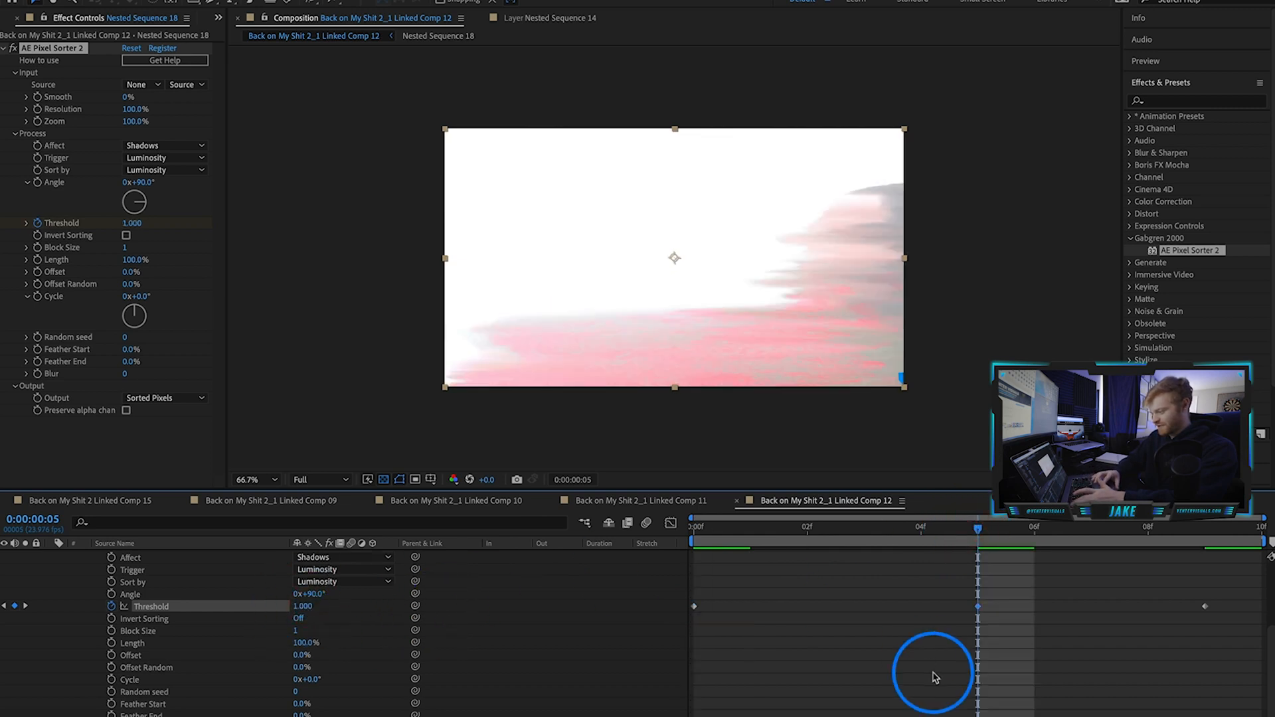
left_click_drag(976, 527, 1205, 527)
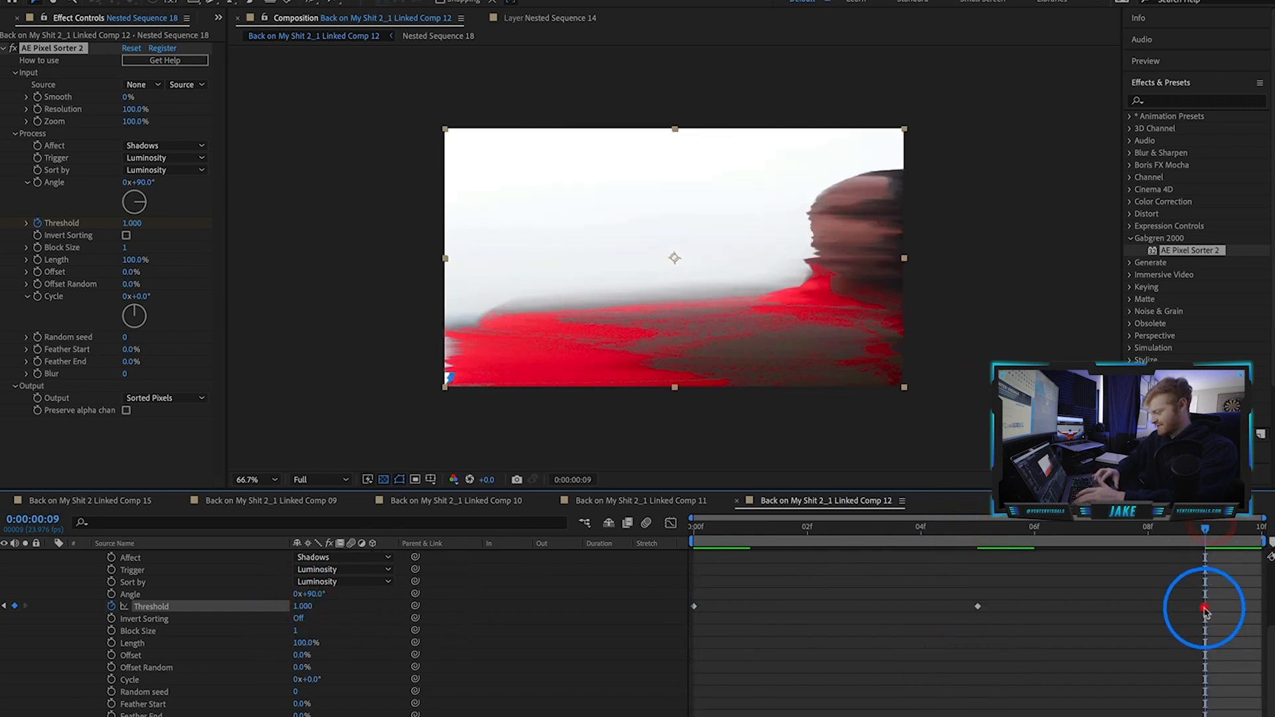